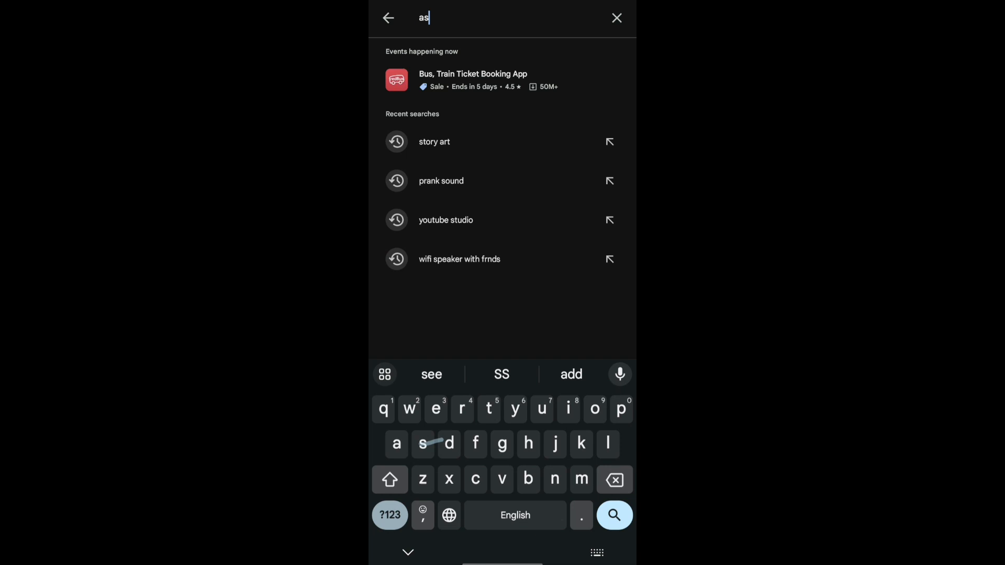
Step: Clear the mistyped text and rerun the recent 'story art' search in Play Store
{"action": "key", "text": "Backspace"}
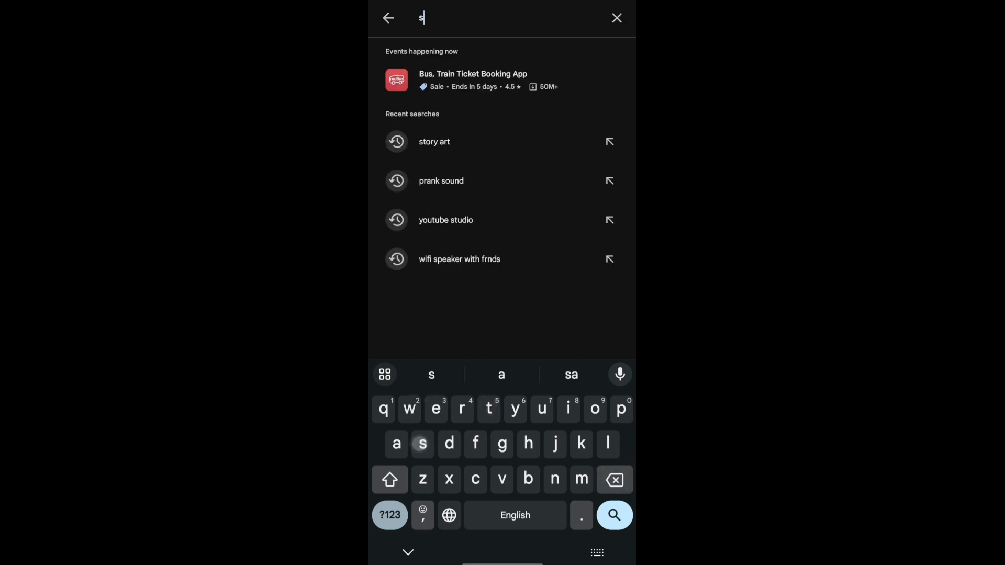
{"action": "left_click", "coordinate": [435, 141]}
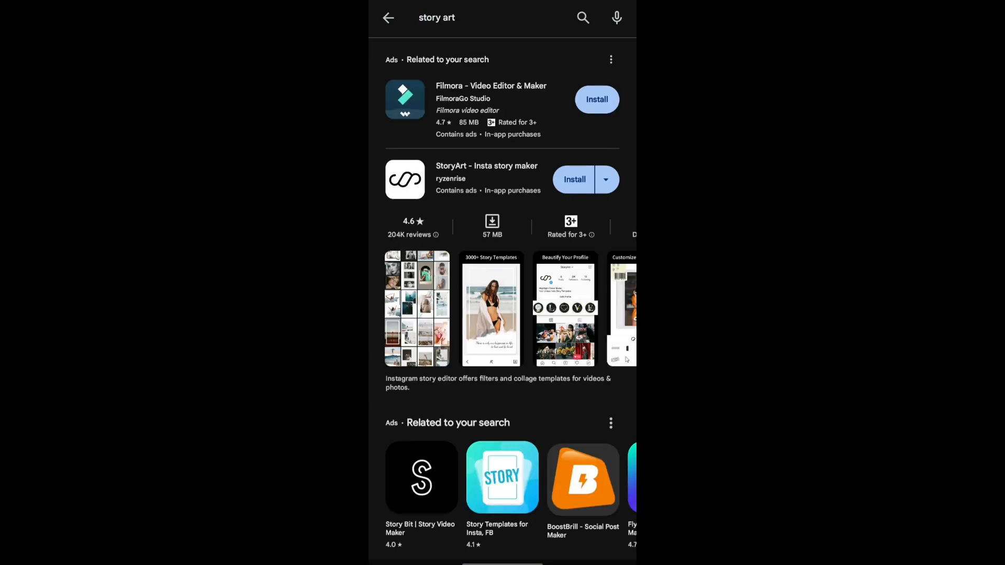
Step: Install and launch StoryArt, then choose a template from the Cutout Animation collection
{"action": "left_click", "coordinate": [574, 179]}
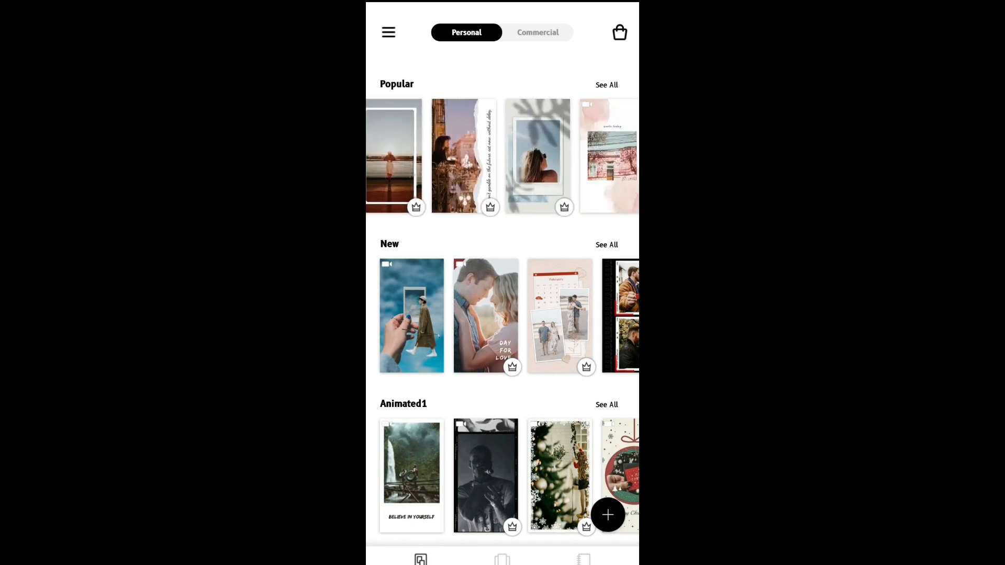
{"action": "scroll", "scroll_direction": "down", "scroll_amount": 3}
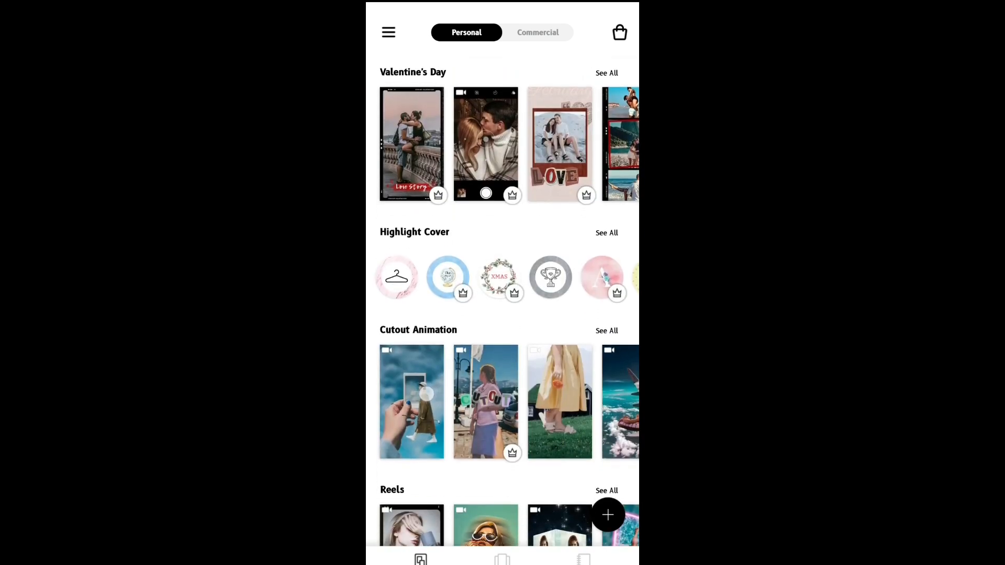
{"action": "scroll", "scroll_direction": "down", "scroll_amount": 3}
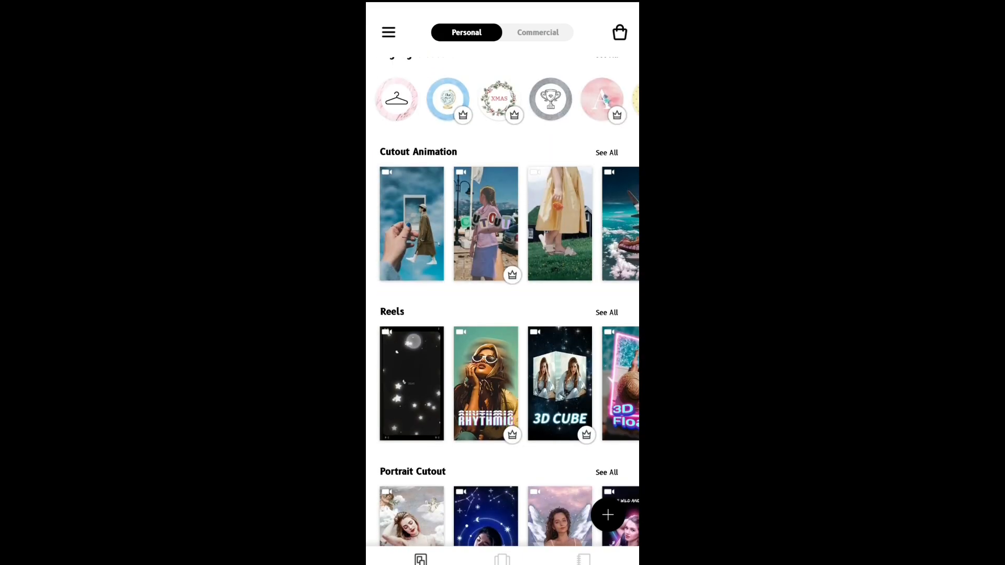
{"action": "left_click", "coordinate": [412, 223]}
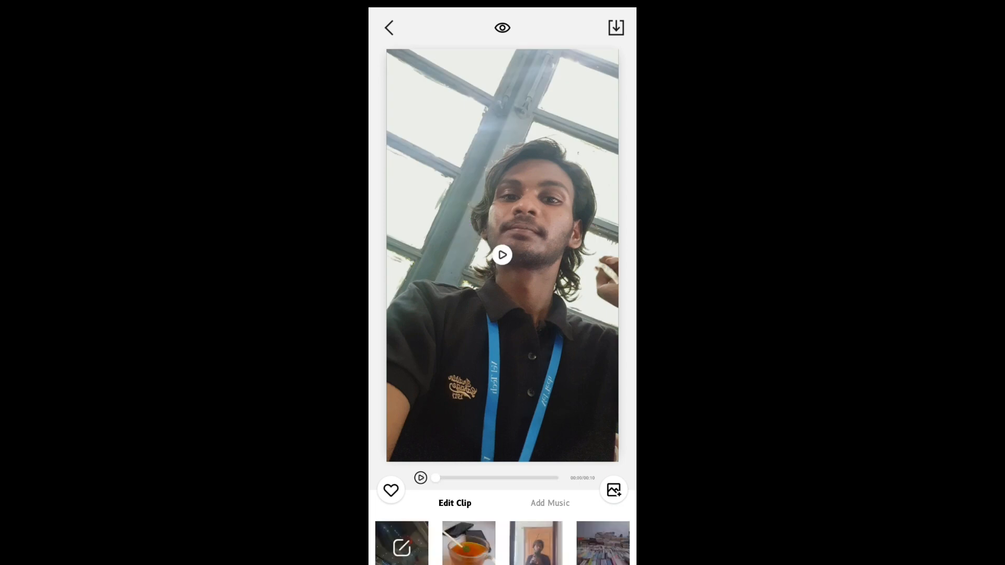
Step: Preview the tea cup clip, export the story video and save it to Album
{"action": "left_click", "coordinate": [468, 543]}
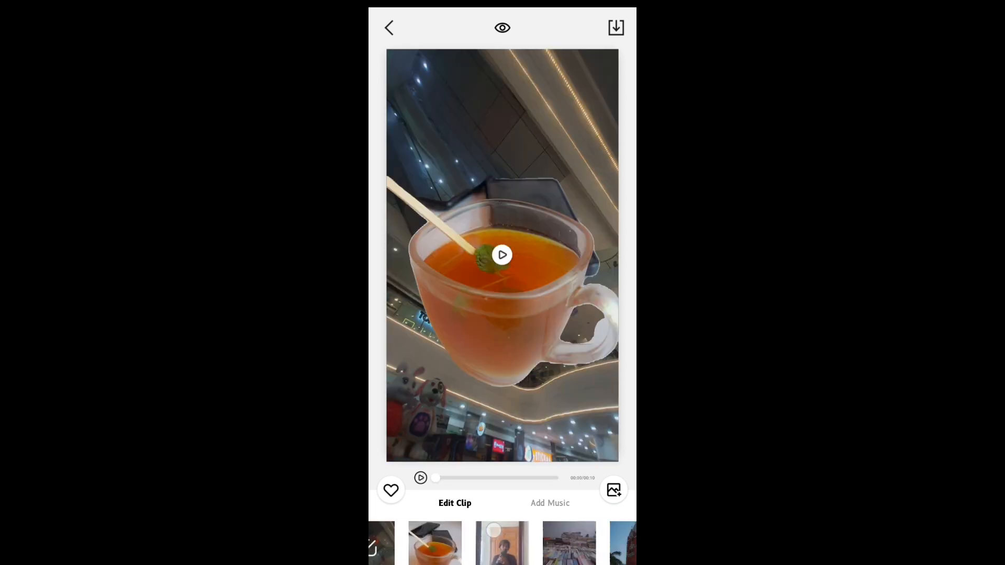
{"action": "scroll", "scroll_direction": "left", "scroll_amount": 3}
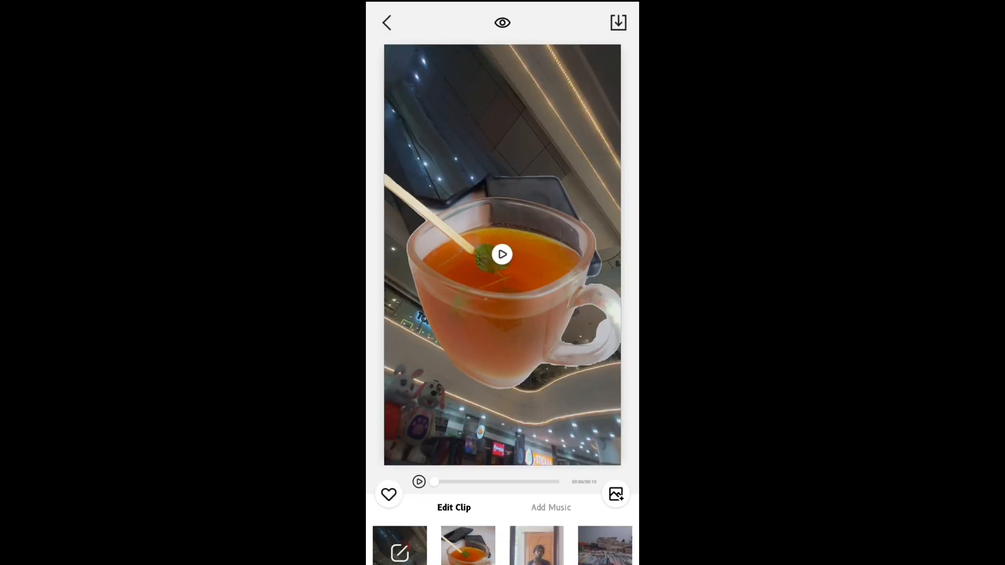
{"action": "left_click", "coordinate": [617, 22]}
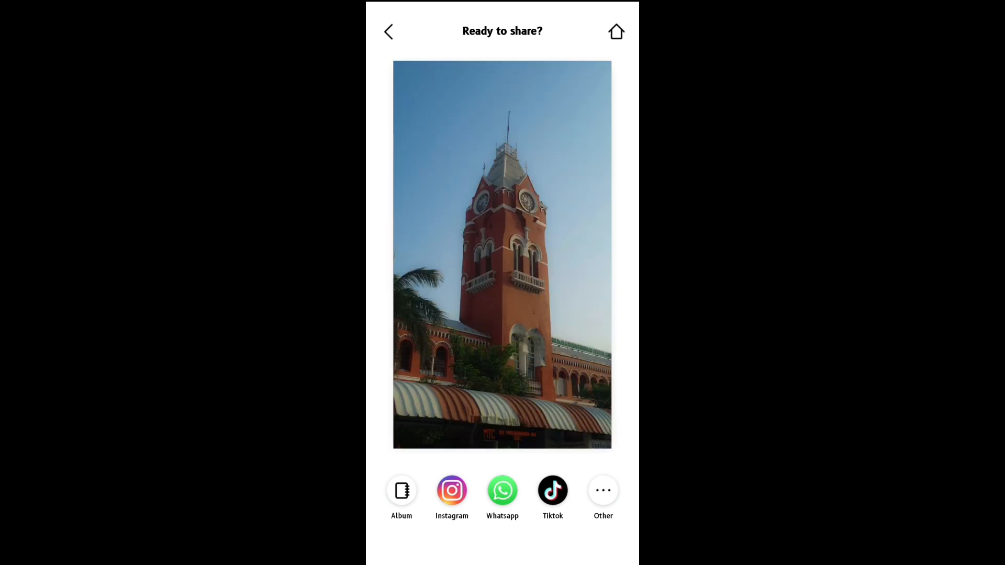
{"action": "left_click", "coordinate": [401, 489]}
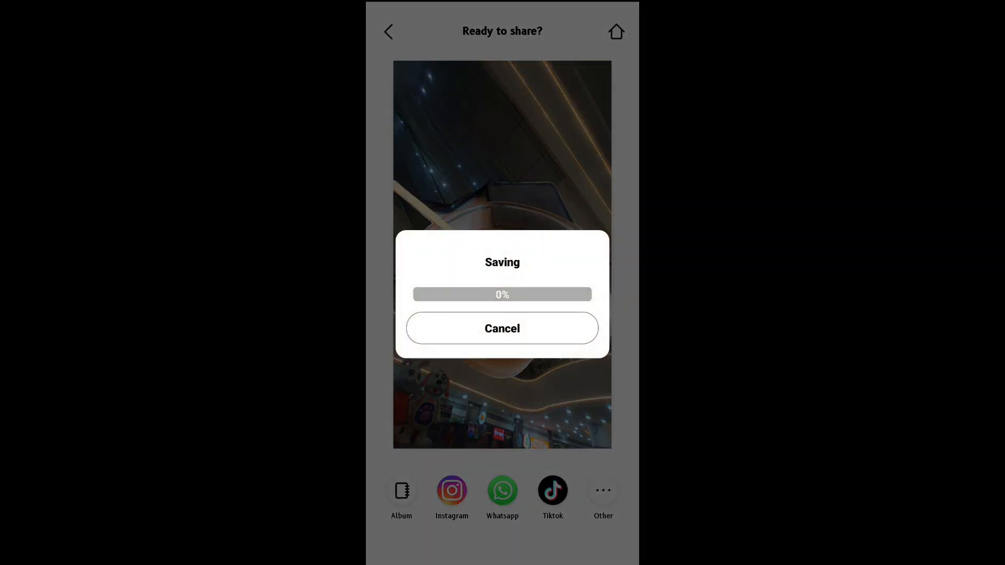